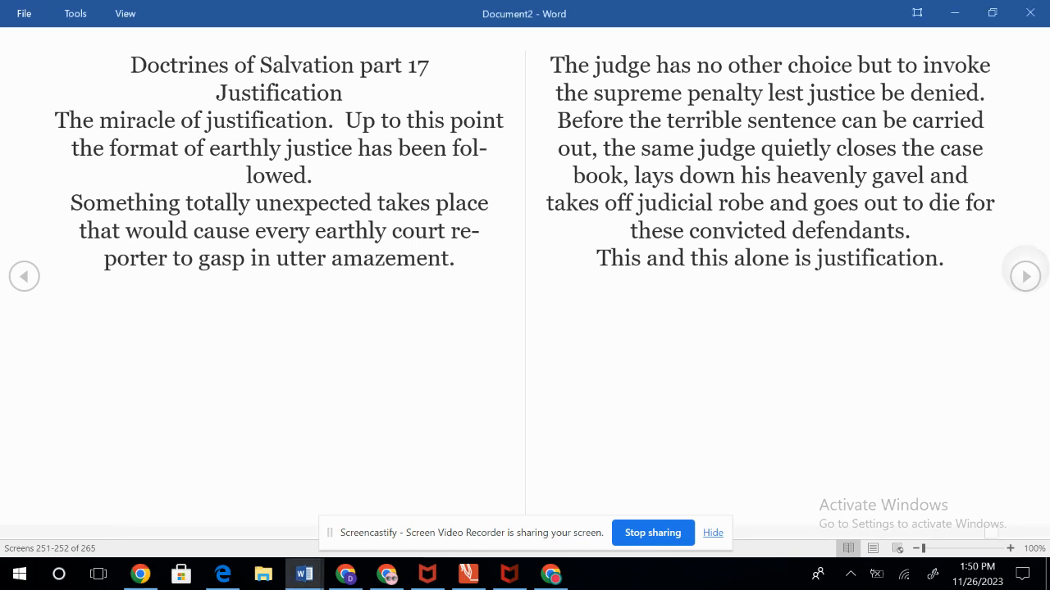
Advance to pages 253–254 with the "Why am I justified?" and "How much did I pay for?" screens
click(1025, 275)
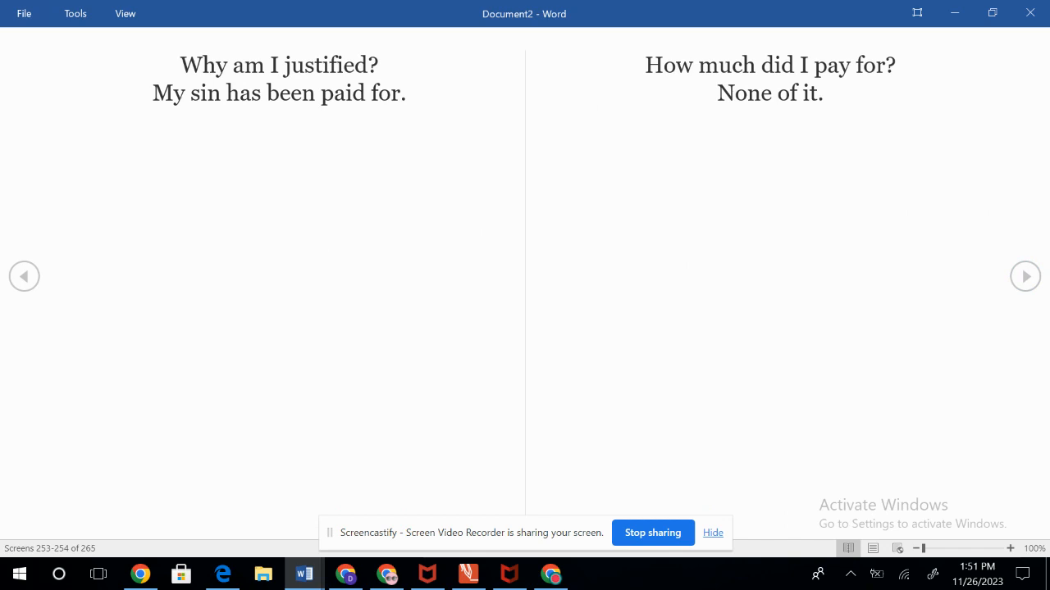
Advance to pages 255–256 showing "Christ died for me" and the three possibilities of justice
click(1025, 276)
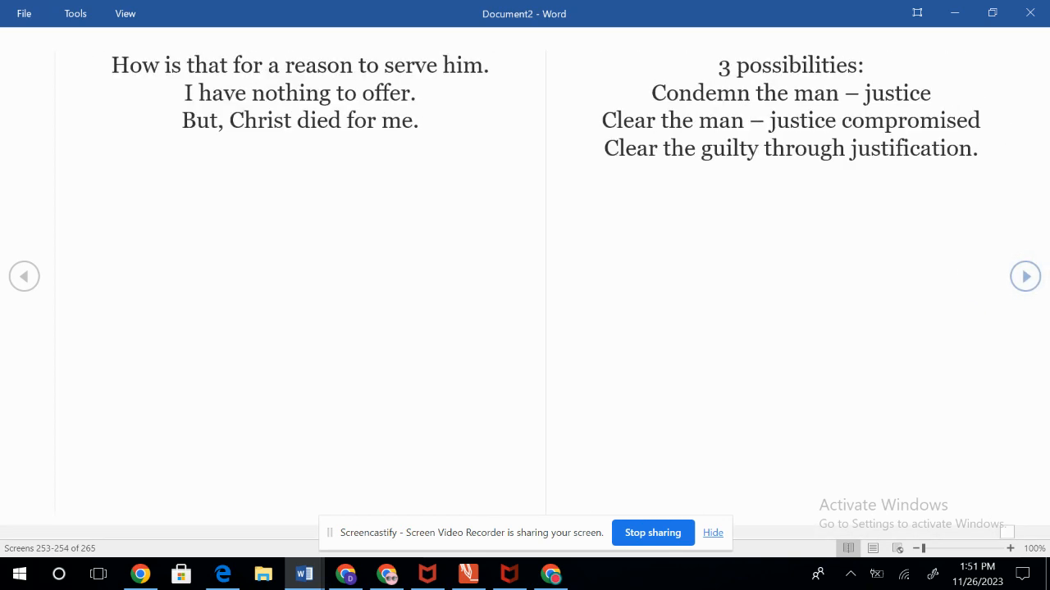
click(1023, 276)
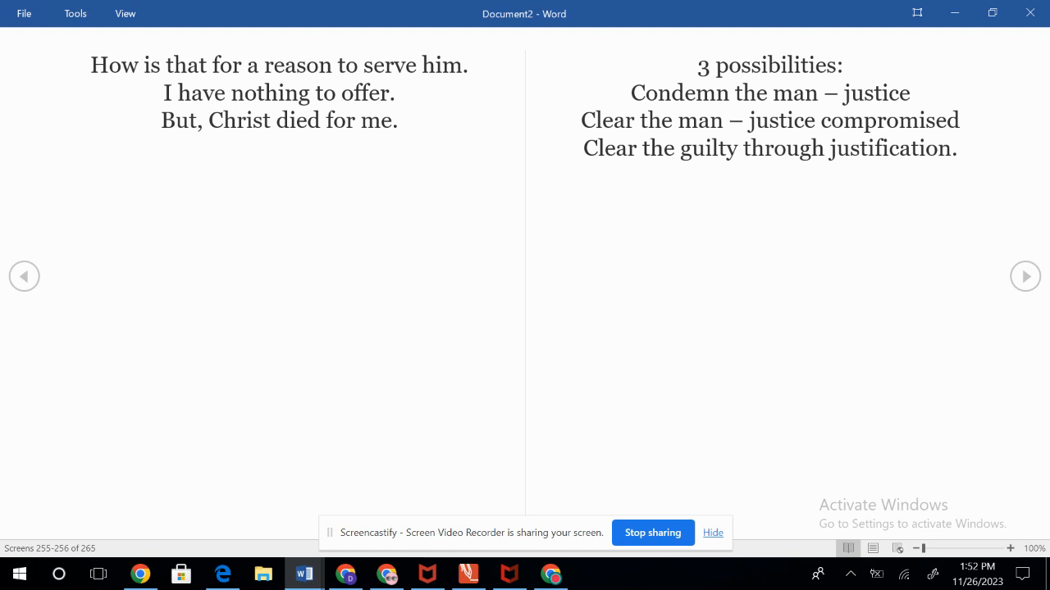
mouse_move(719, 108)
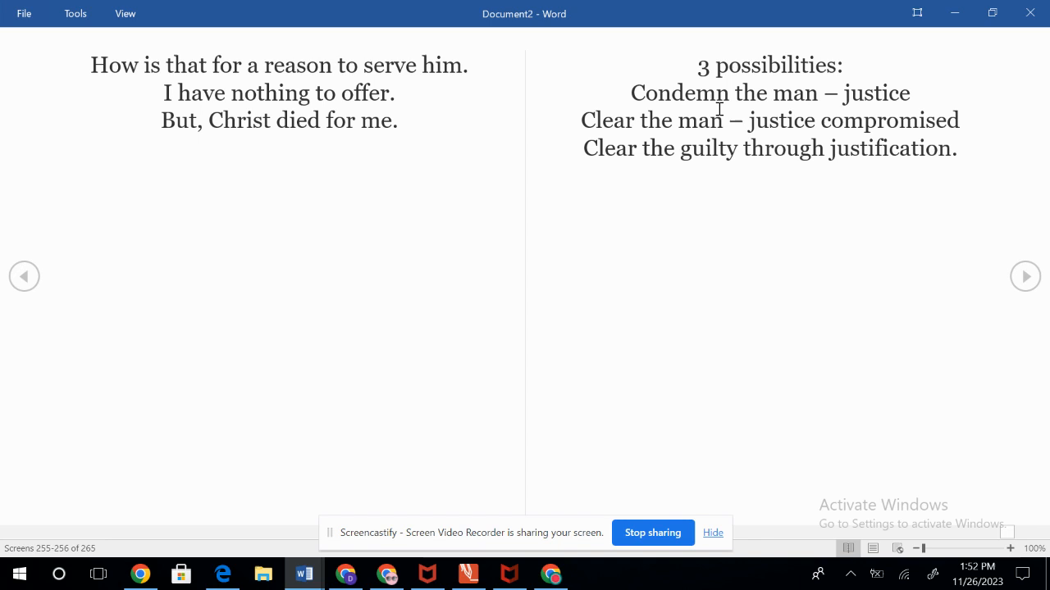
mouse_move(379, 209)
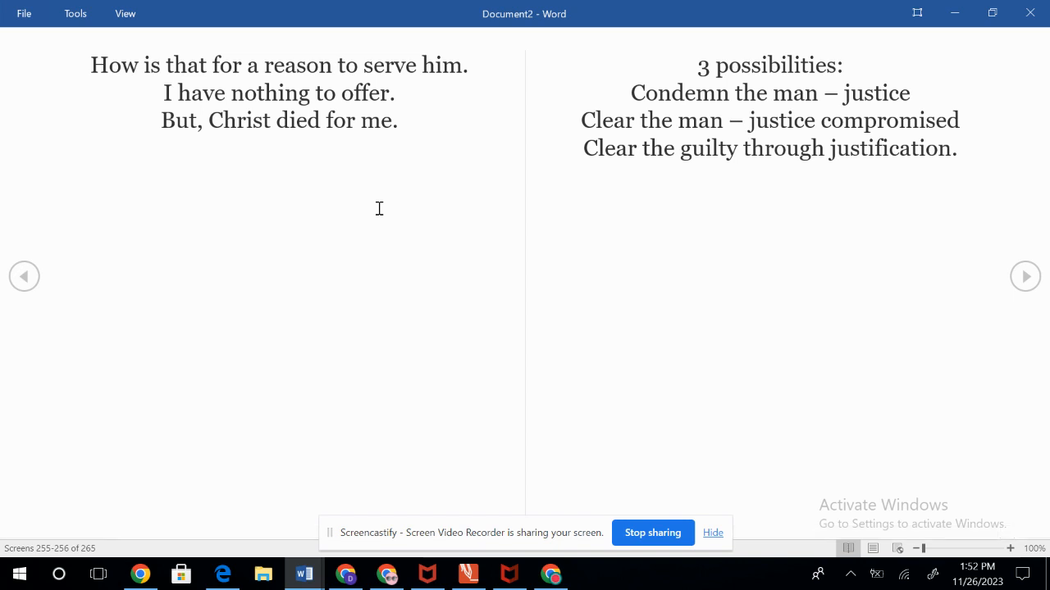
mouse_move(692, 210)
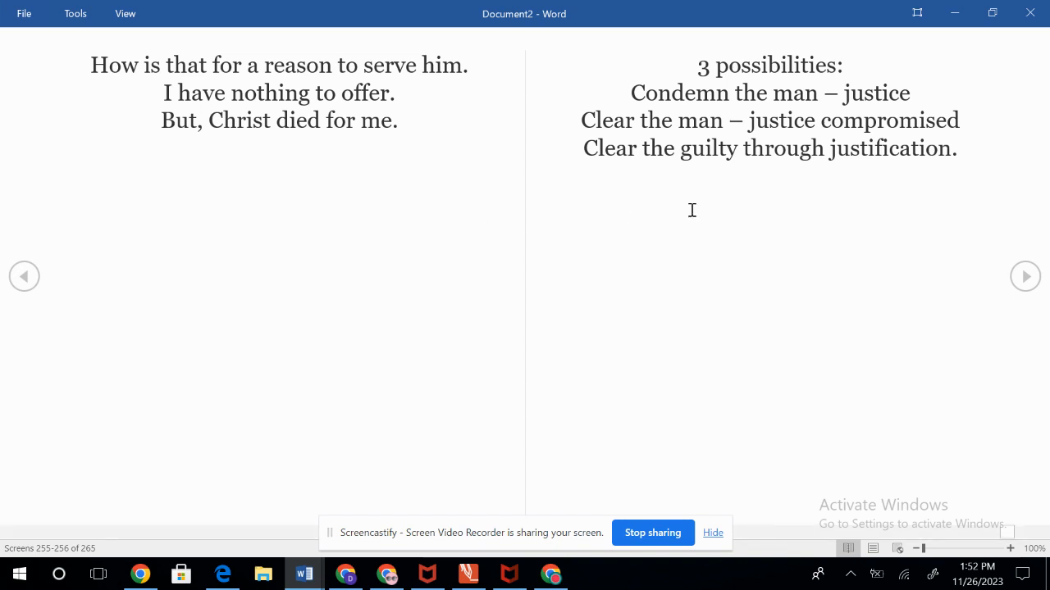
mouse_move(948, 252)
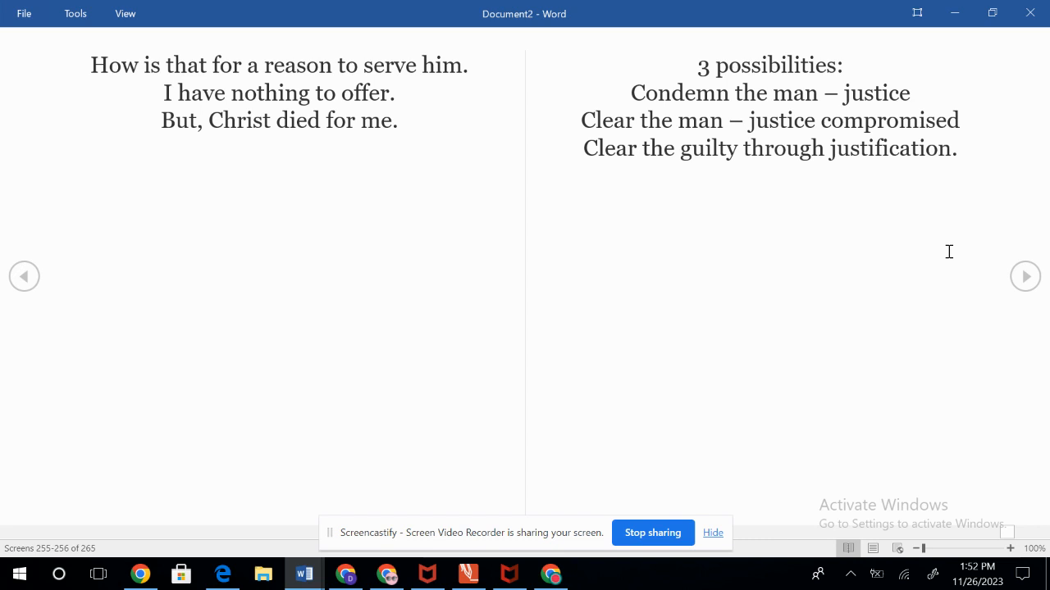
mouse_move(964, 276)
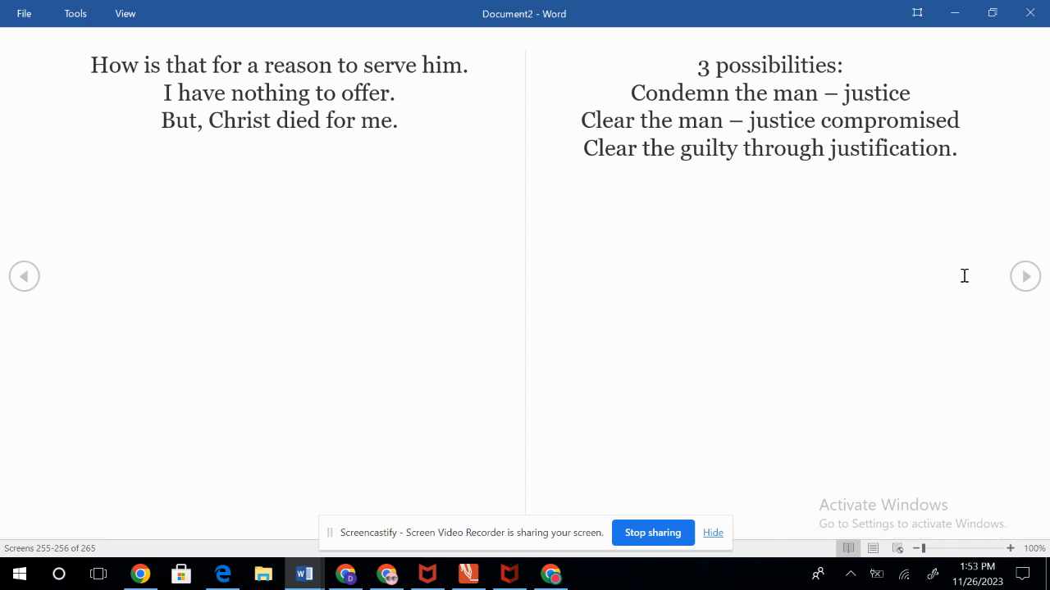
mouse_move(1006, 279)
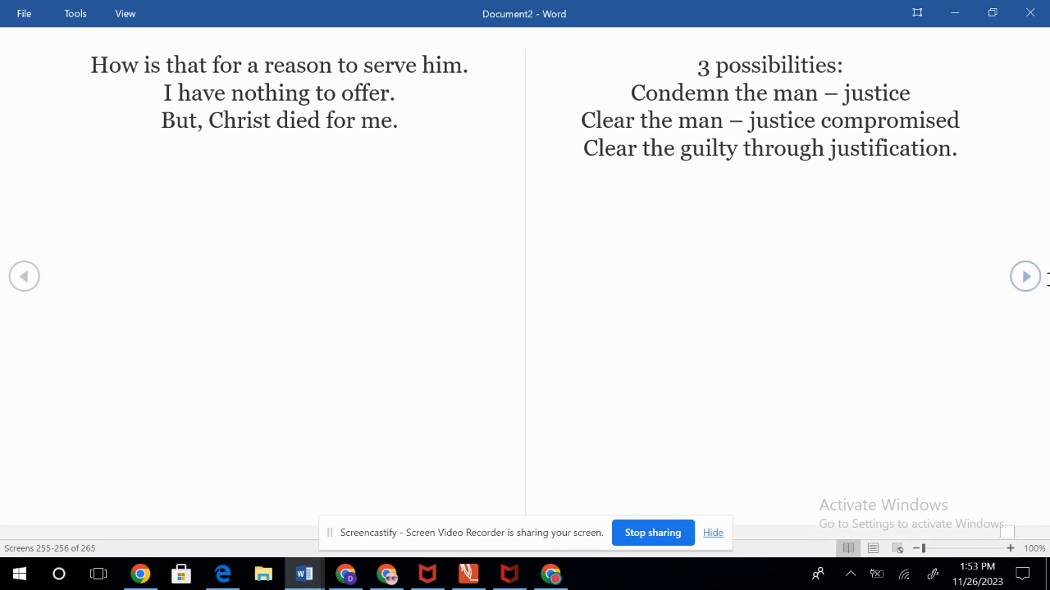
mouse_move(1024, 275)
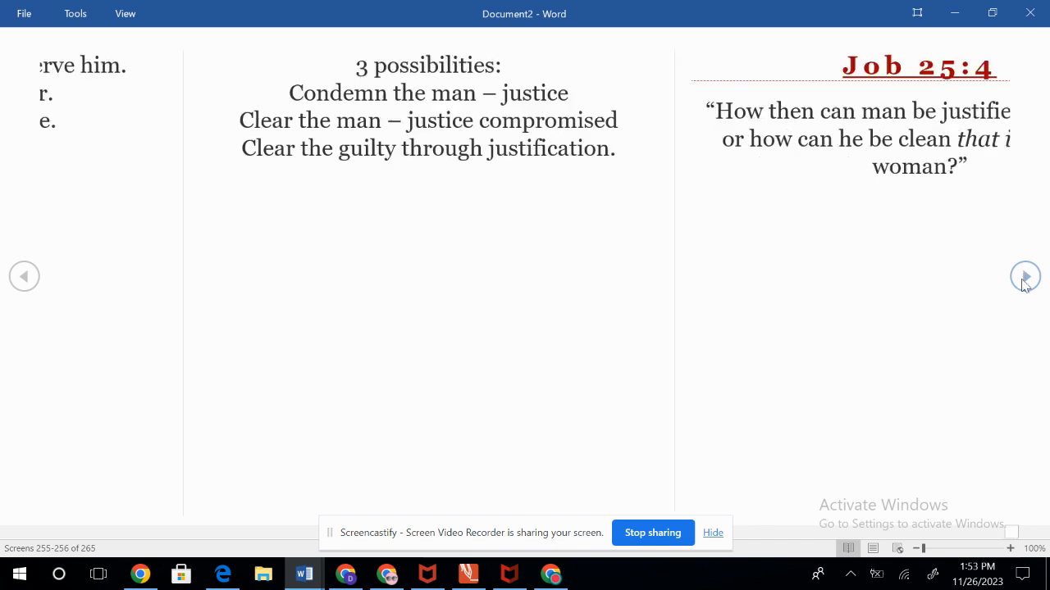
Page past Job 25:4 and Romans 1:17 to reach Romans 4:16 on pages 259–260
click(1025, 276)
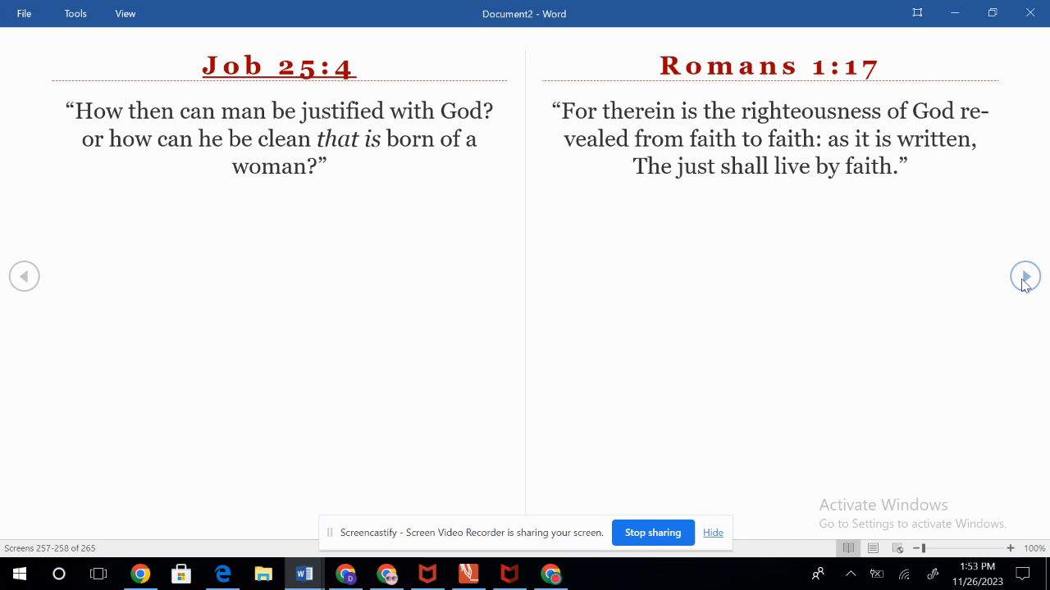
click(1023, 276)
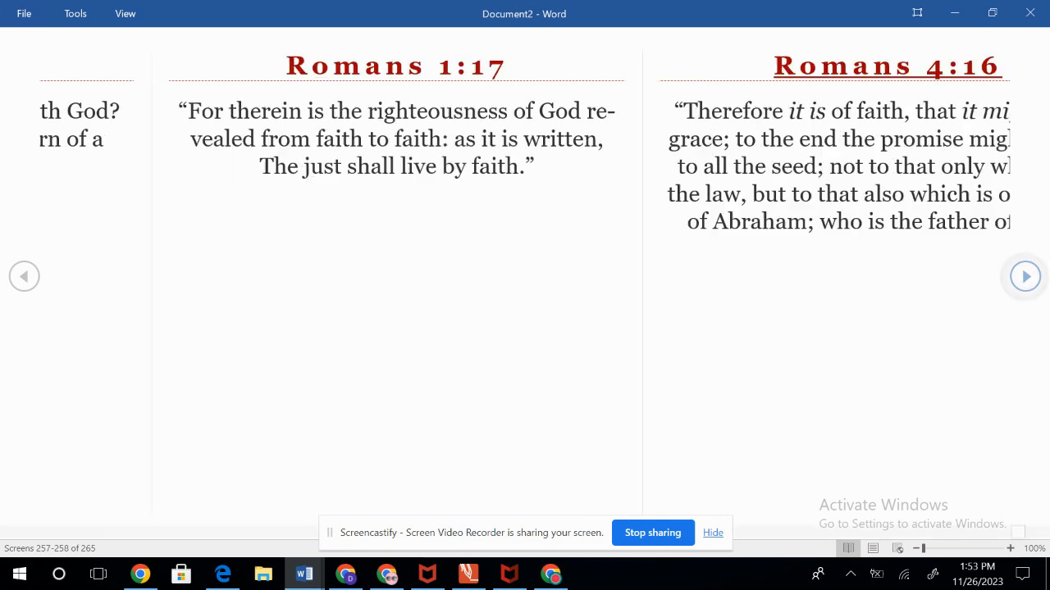
click(1023, 275)
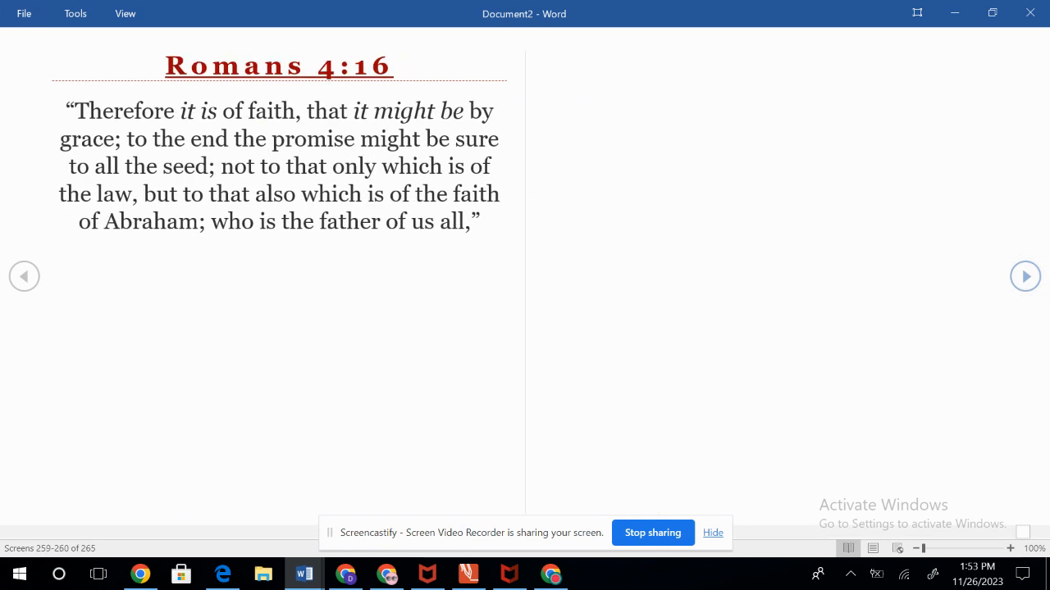